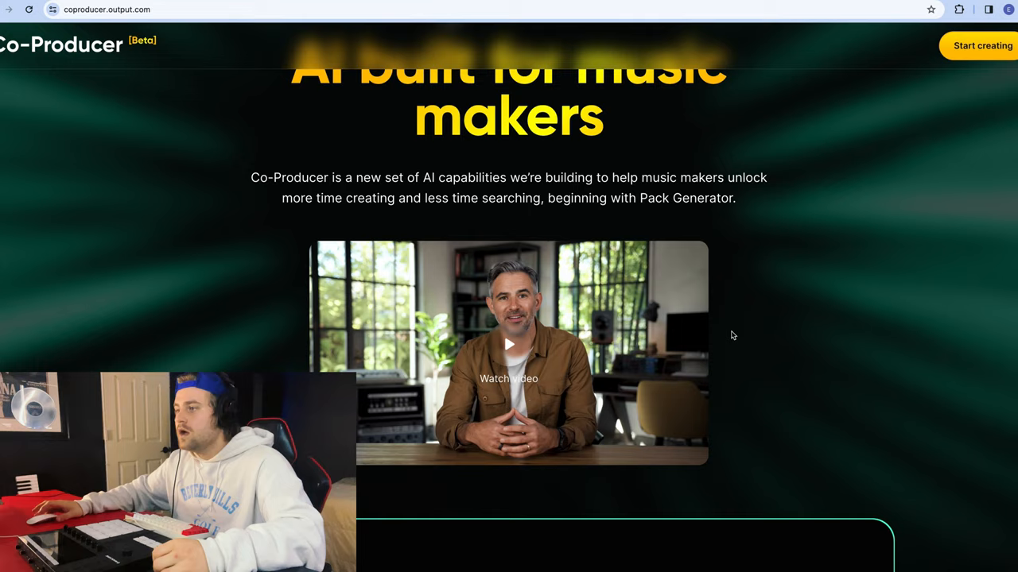
Enter the prompt 'Lofi beat with orchestral elements' and generate four new packs
scroll(down, 3)
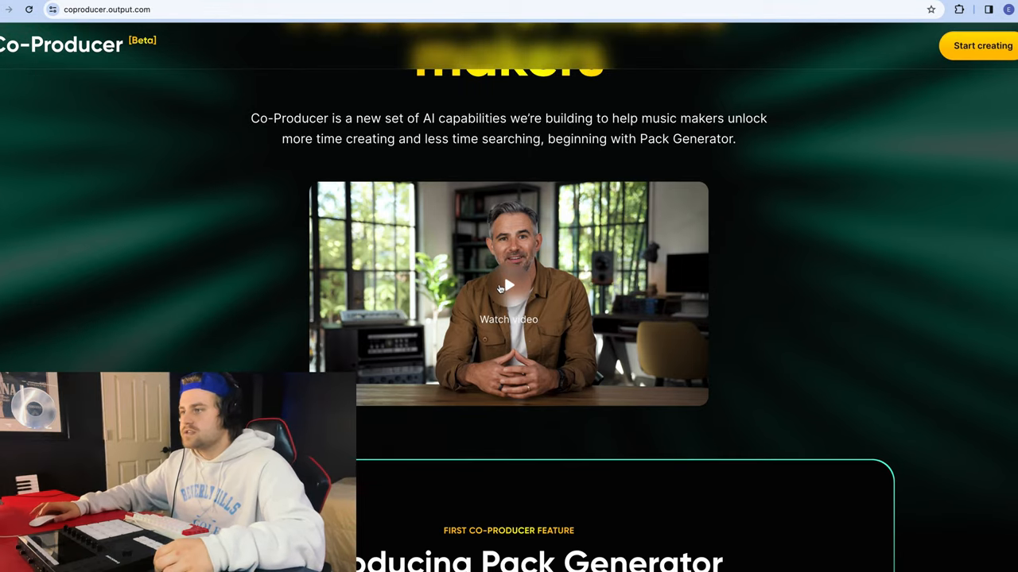
click(508, 287)
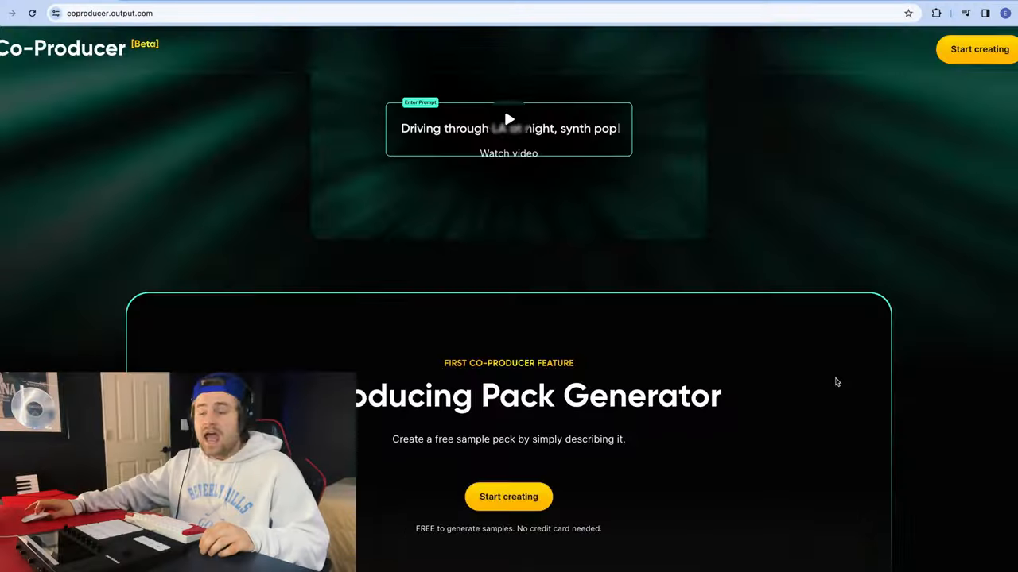
scroll(down, 3)
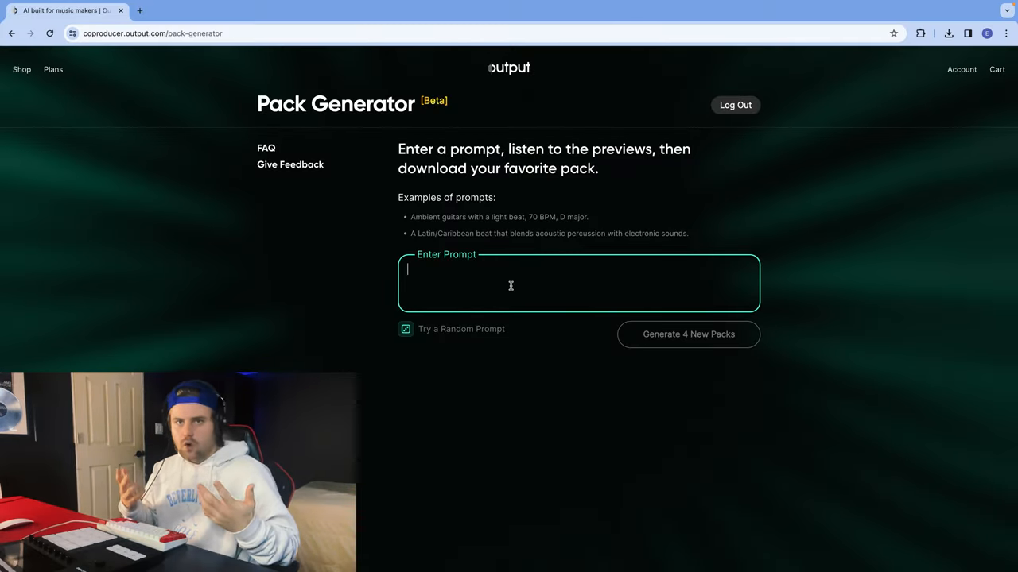
text(Lof)
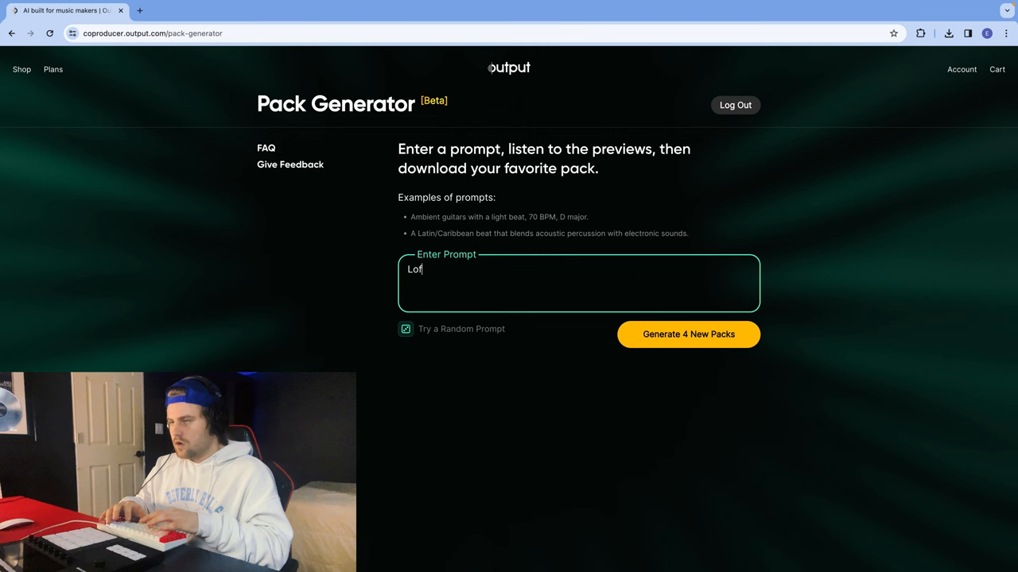
text(i beat with)
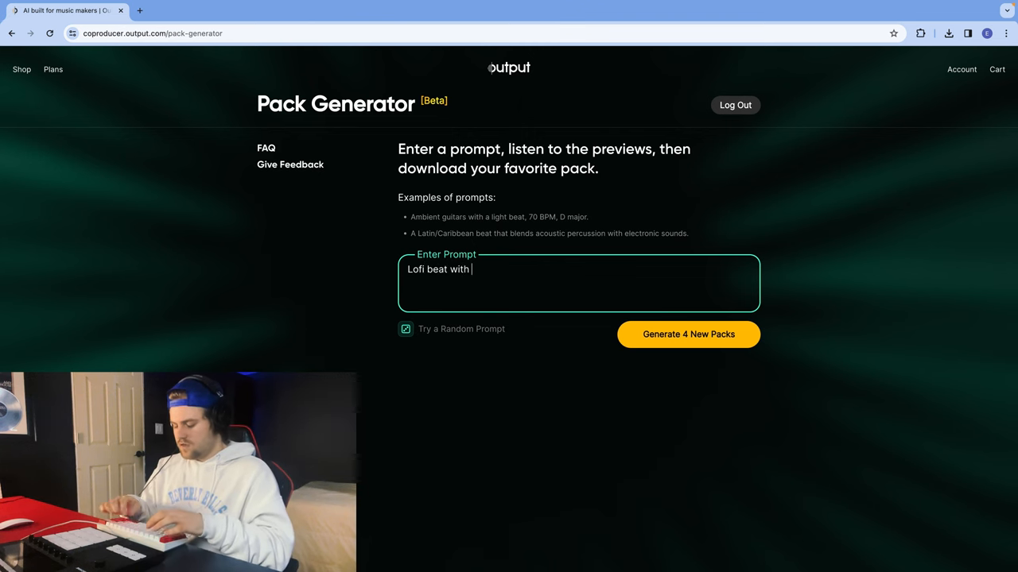
text(orci)
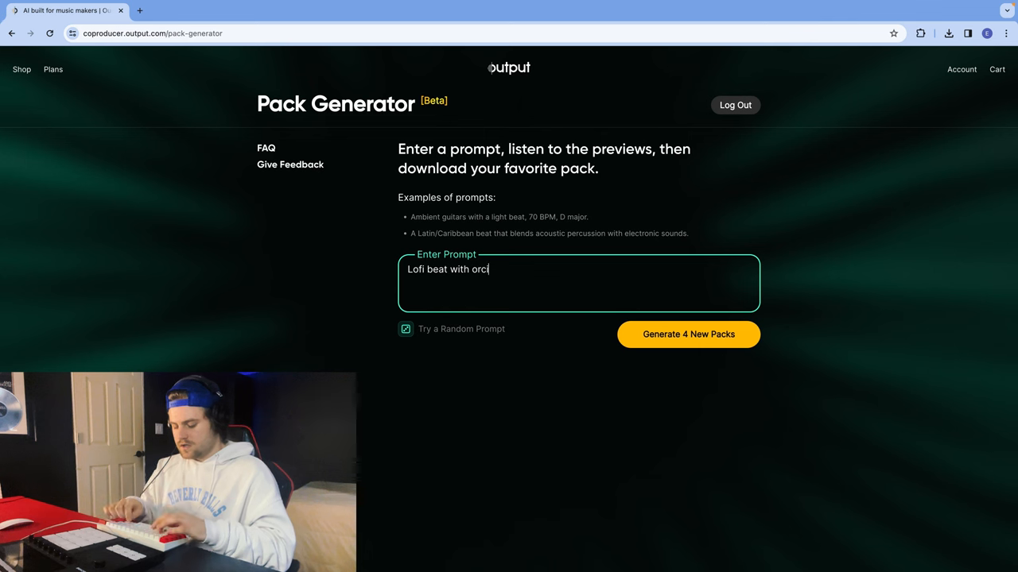
text(stral elem)
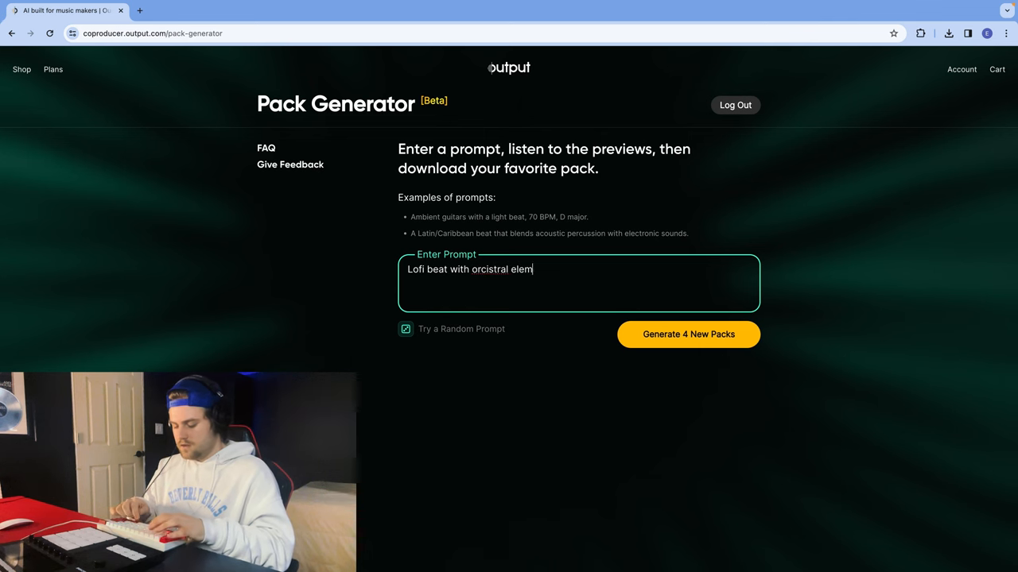
text(orchestral elements)
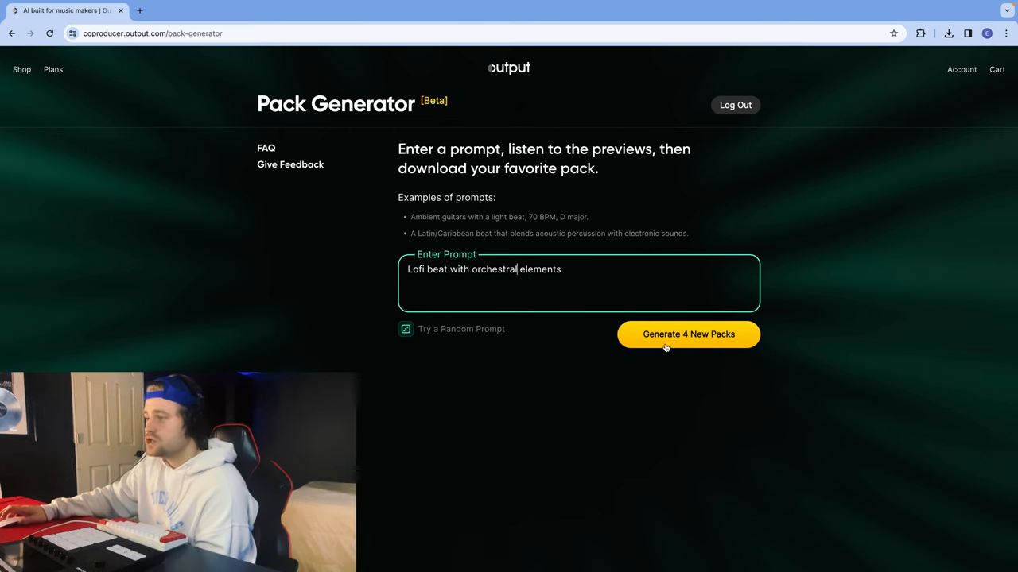
click(687, 334)
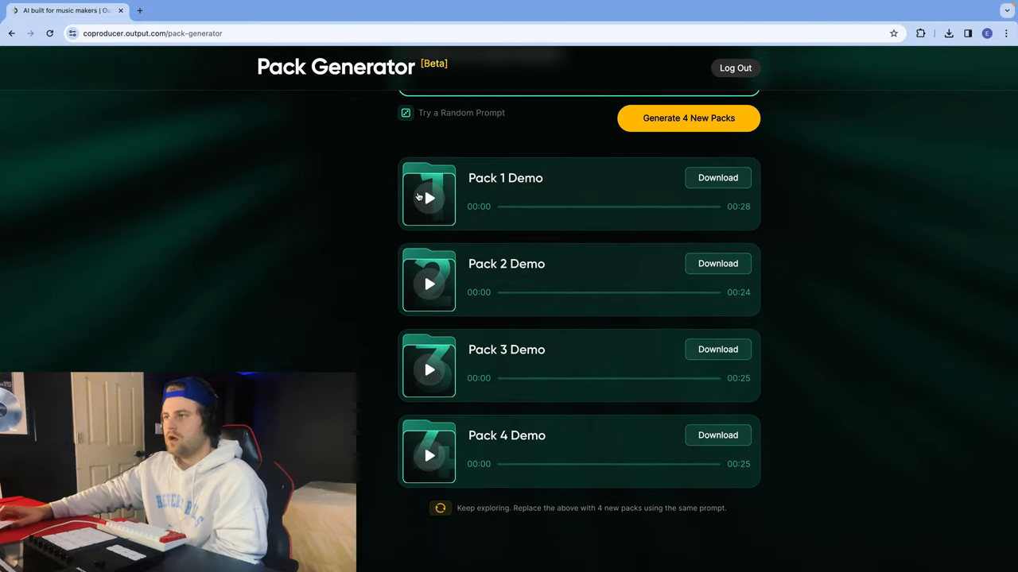
Audition the demos of the first, second and fourth generated packs
click(429, 198)
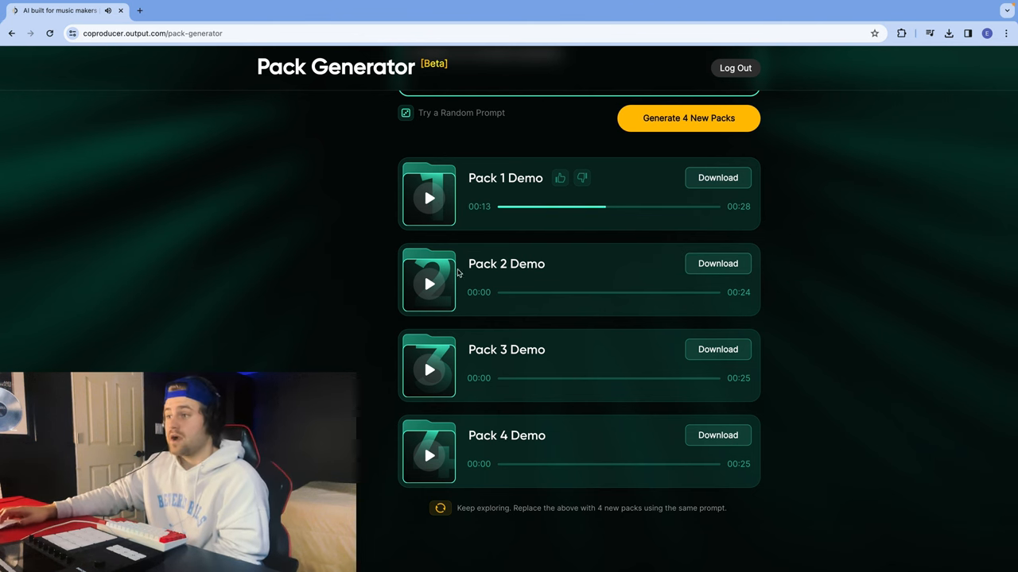
click(428, 284)
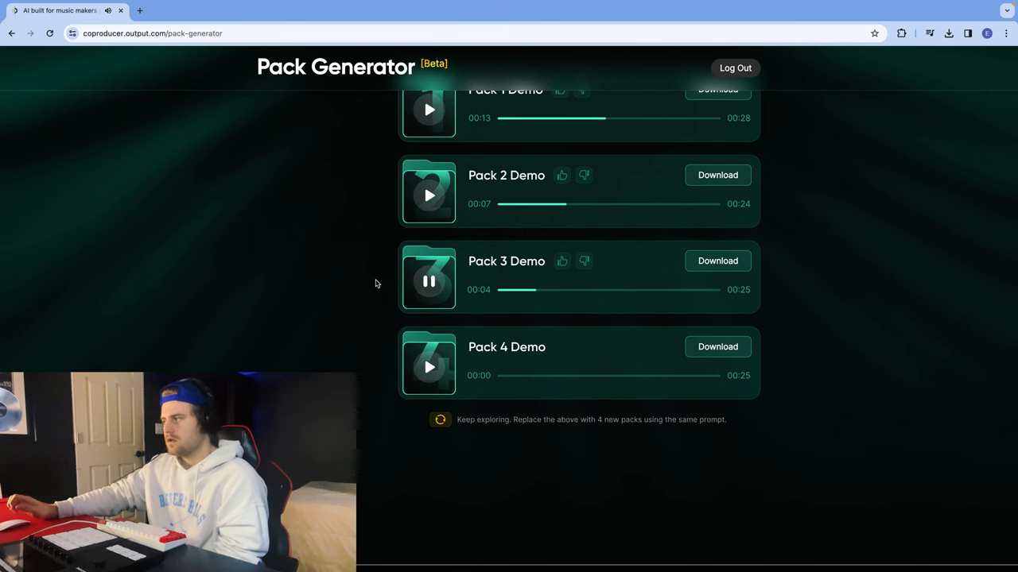
click(429, 368)
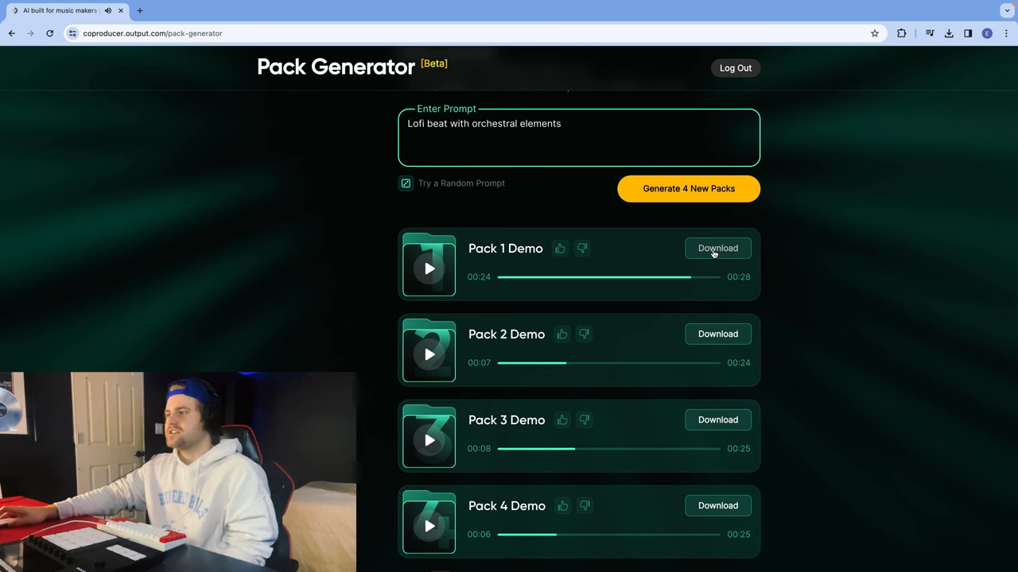
click(716, 248)
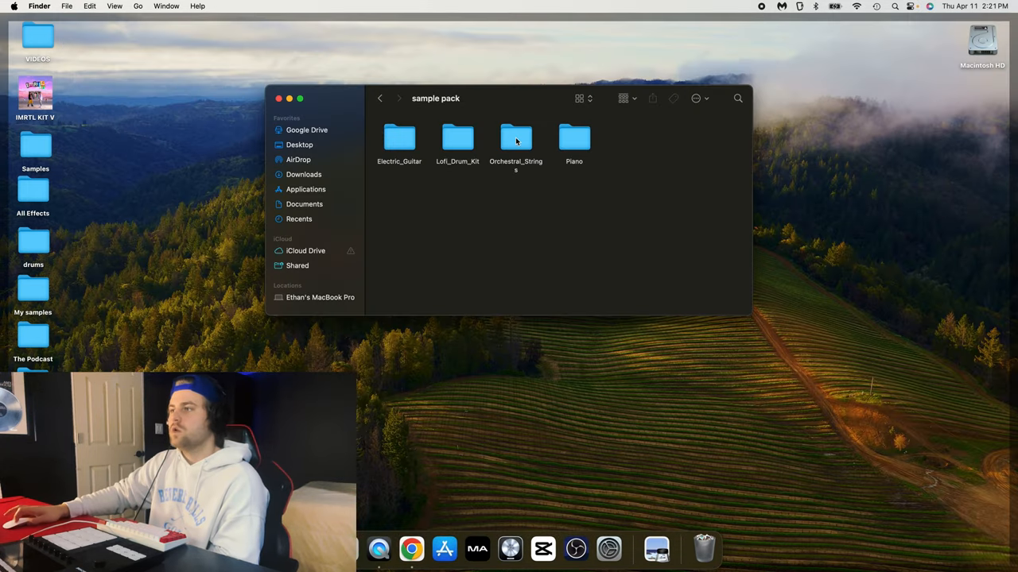
Open the sample pack folder in Finder and launch Maschine 2 from the Dock
double_click(516, 137)
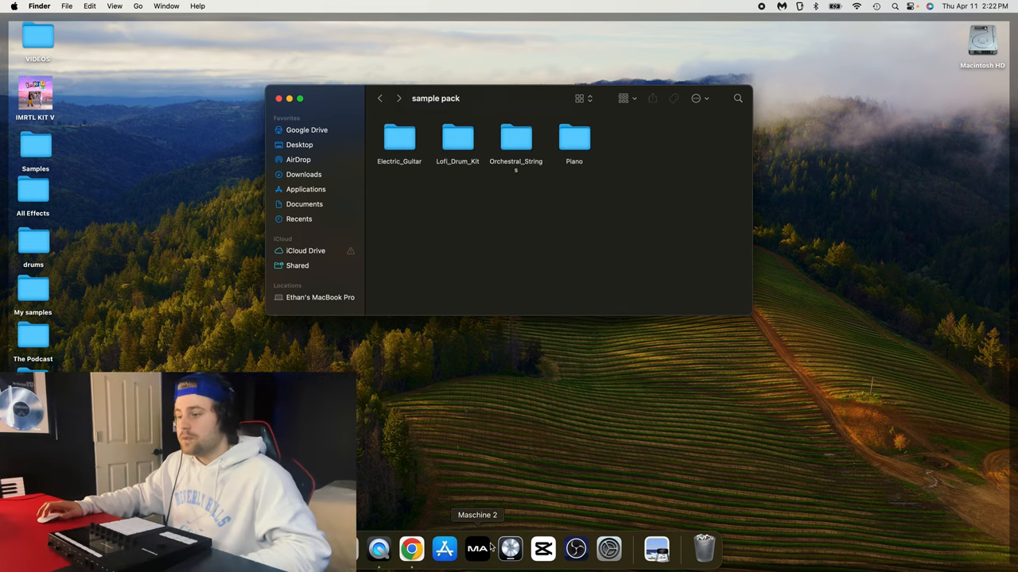
click(477, 549)
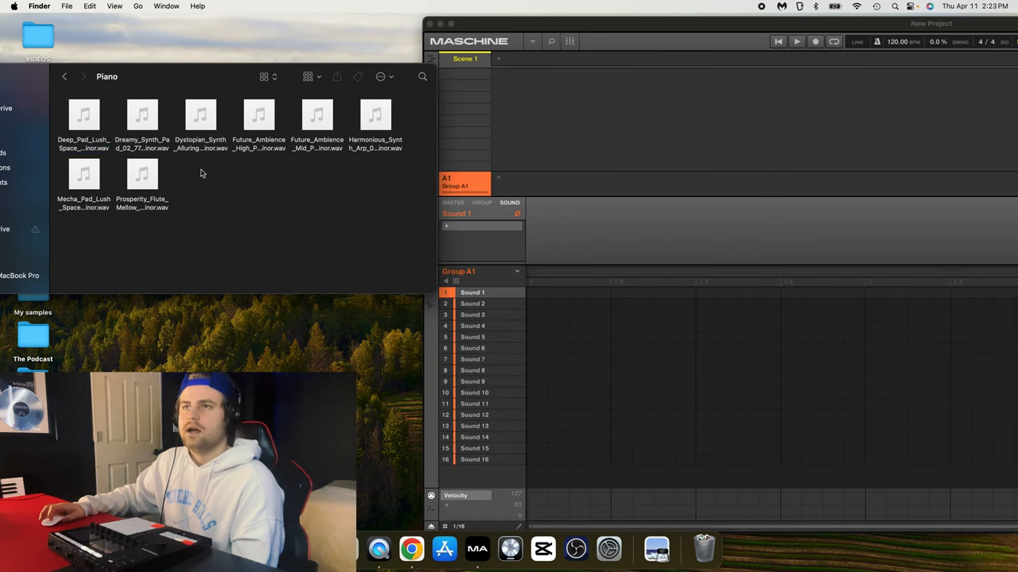
Load Deep_Pad_Lush_Space.wav onto Sound 1 and show its waveform for editing
drag(83, 115, 491, 294)
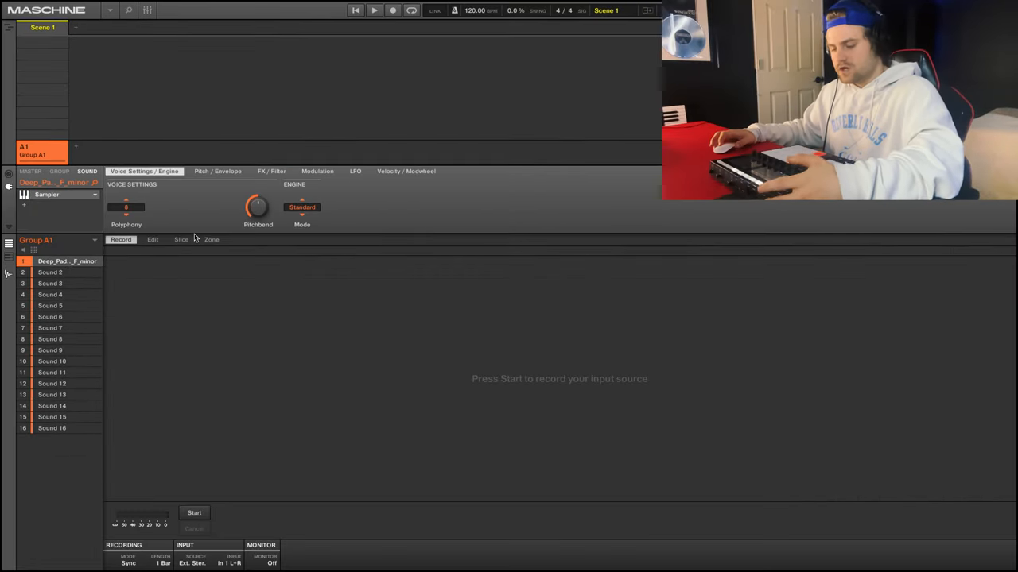
click(151, 240)
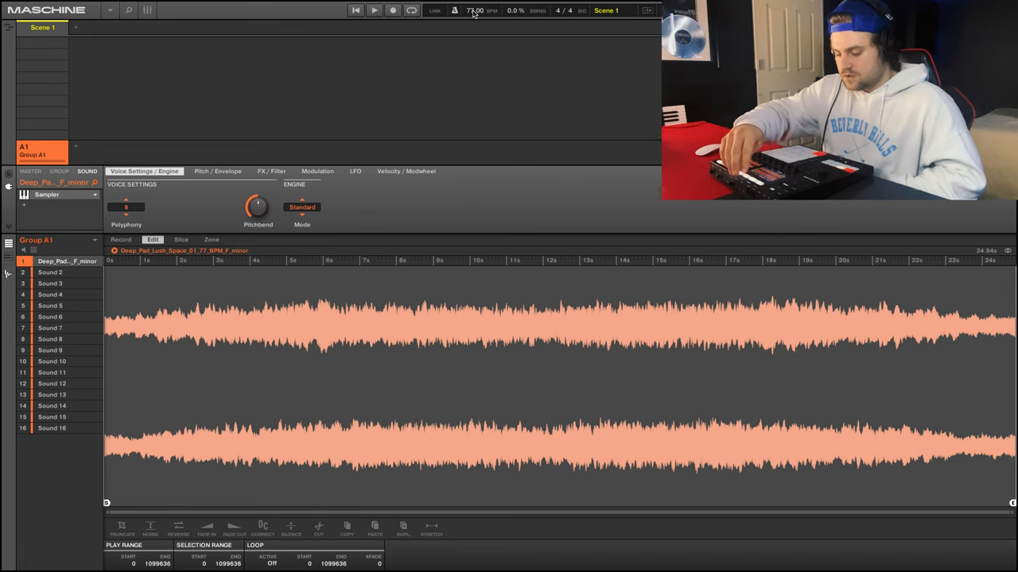
Slice the Deep Pad sample in Detect mode and apply the slices as a pattern
click(180, 239)
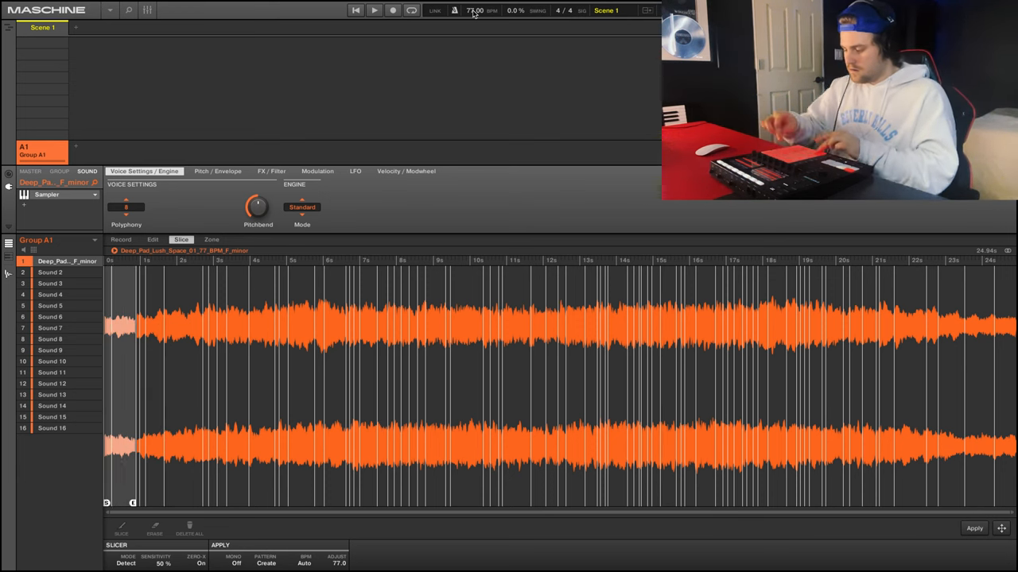
click(392, 10)
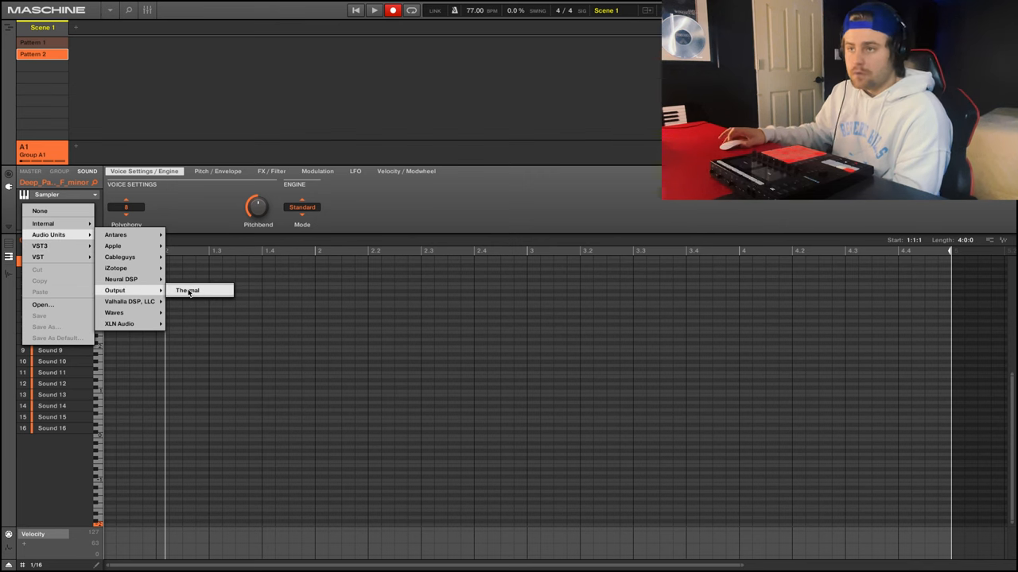
Load Output's Thermal on the pad with the Guitar & Keys preset Angry Echoes
click(187, 290)
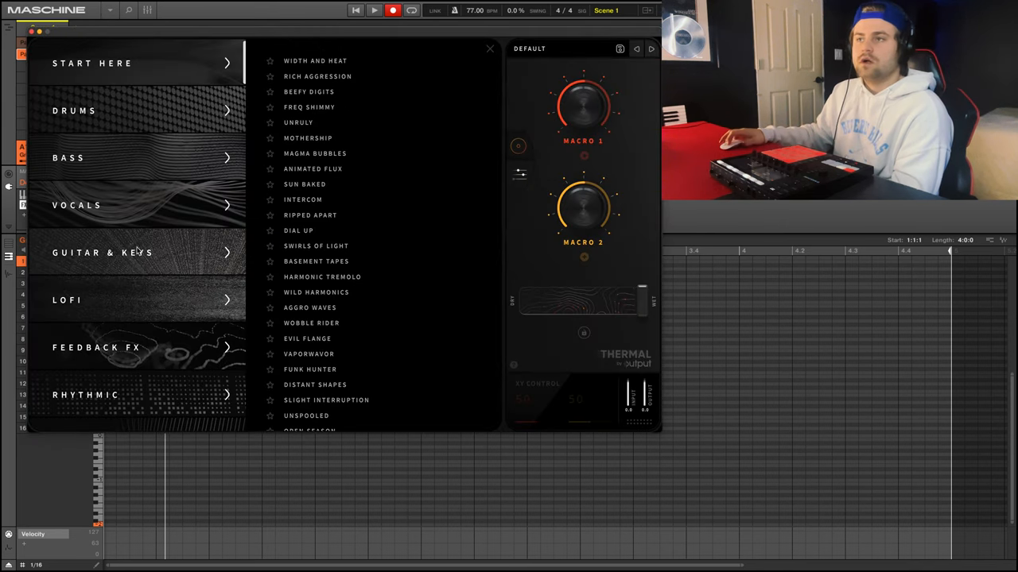
click(103, 252)
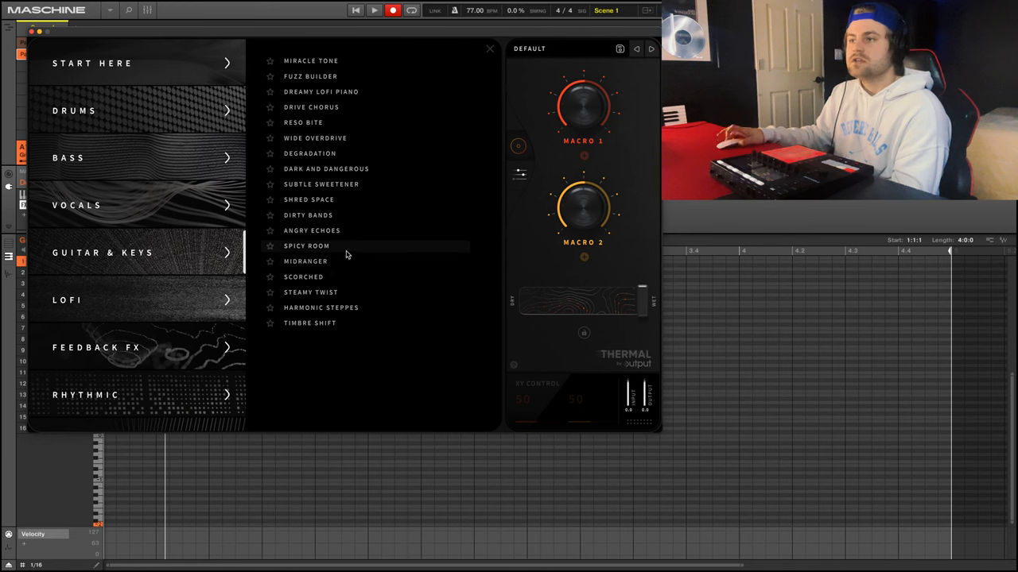
click(312, 231)
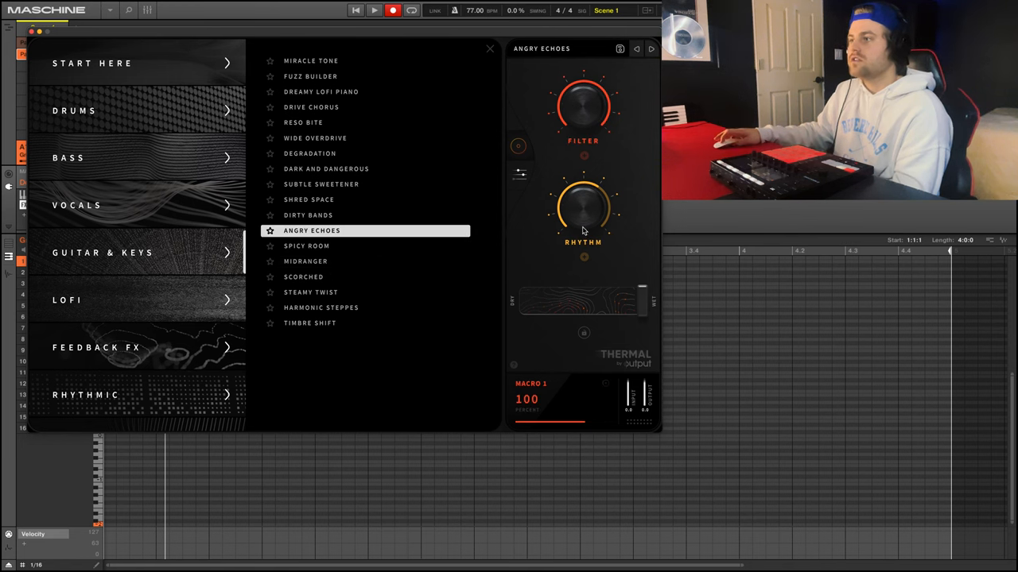